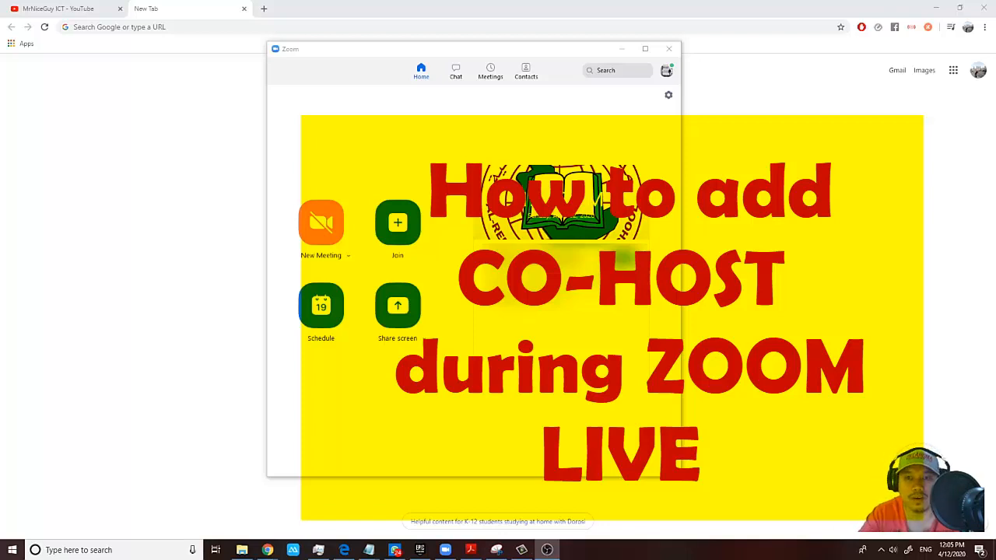
pyautogui.moveTo(470, 129)
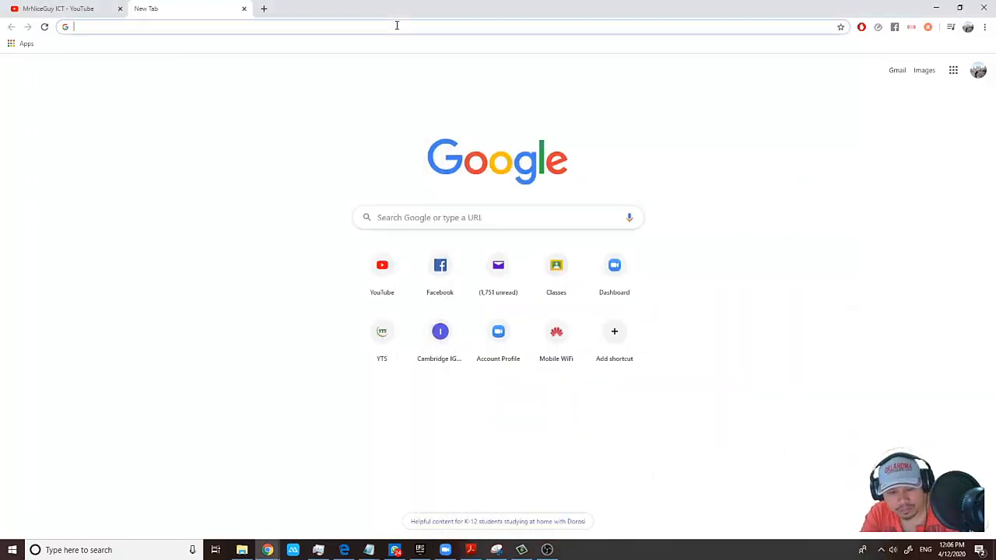
# From the Zoom dashboard, reach the My Profile page via the account menu.
pyautogui.click(613, 265)
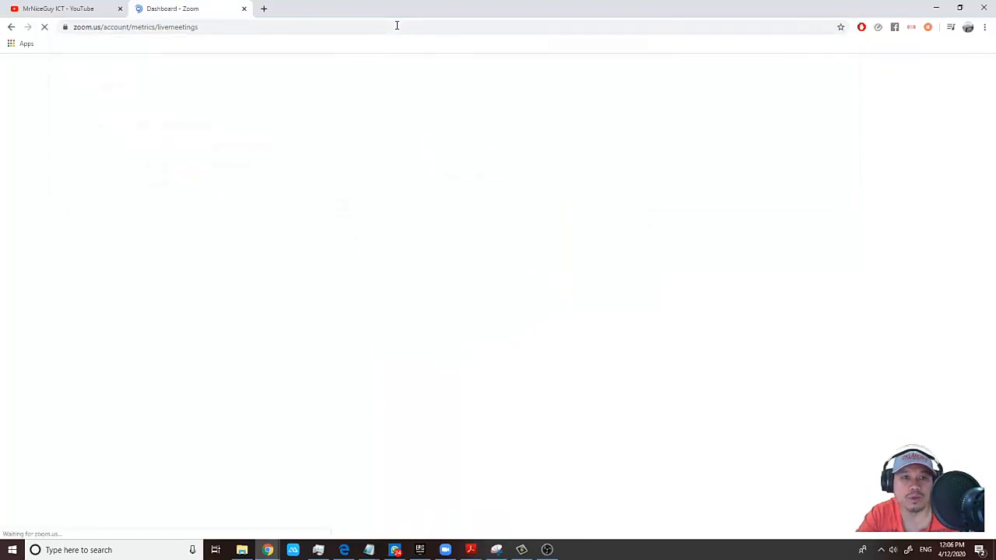
pyautogui.click(934, 65)
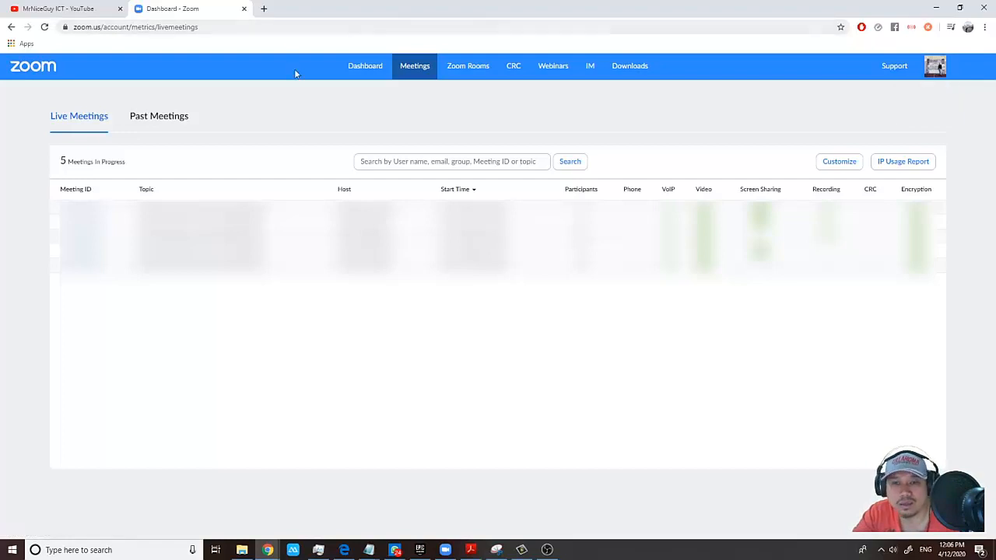
pyautogui.moveTo(308, 100)
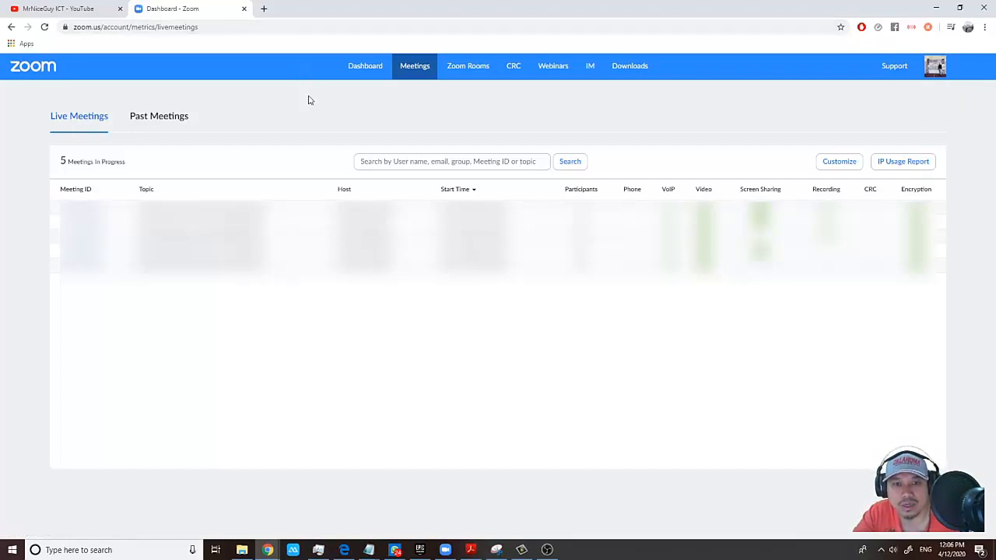
pyautogui.click(934, 66)
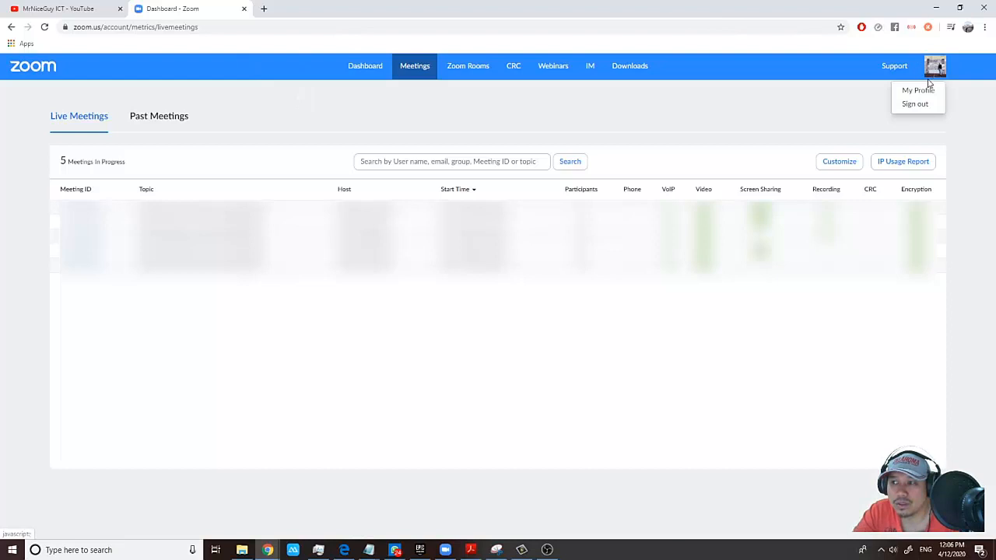
pyautogui.click(918, 88)
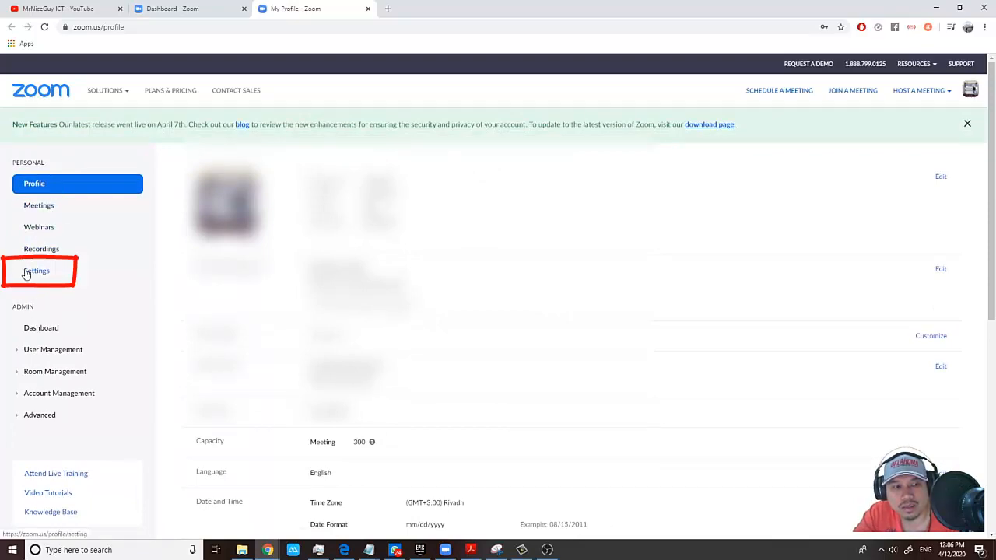
# In account Settings, locate the Co-host option with a 'co-host' page search and keep it on.
pyautogui.click(38, 271)
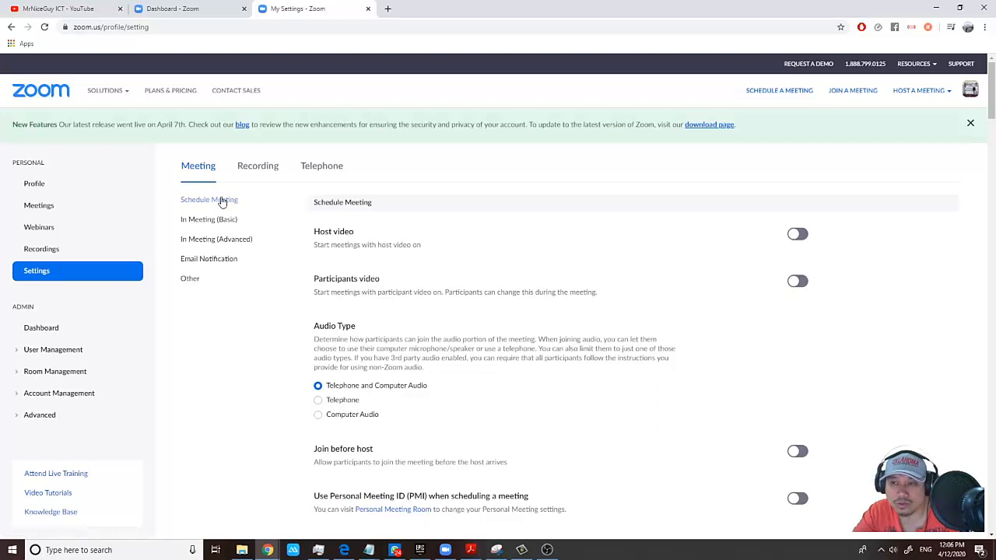
pyautogui.press('ctrl+f')
pyautogui.write('co-host')
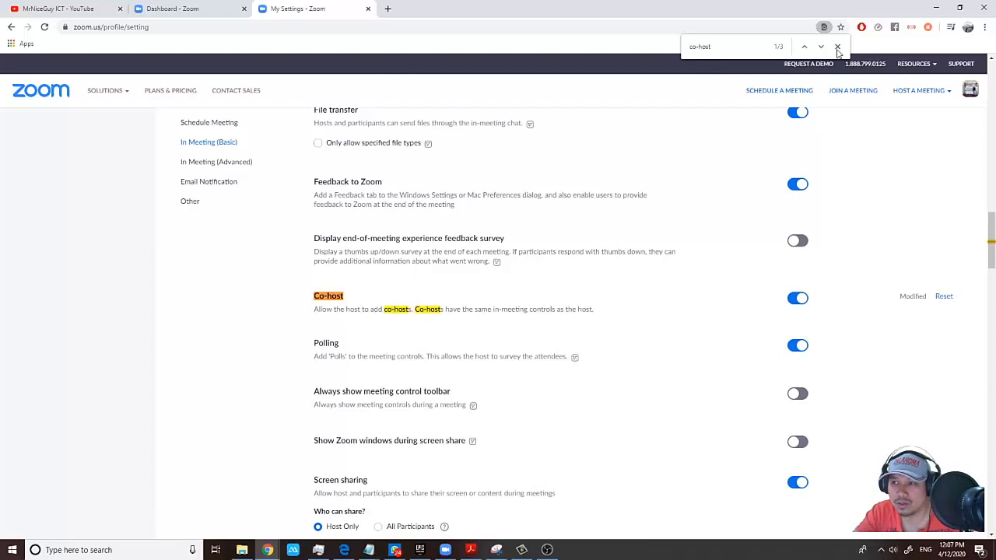
# Close the Chrome find bar and review the In Meeting (Basic) settings with Co-host still on.
pyautogui.click(837, 47)
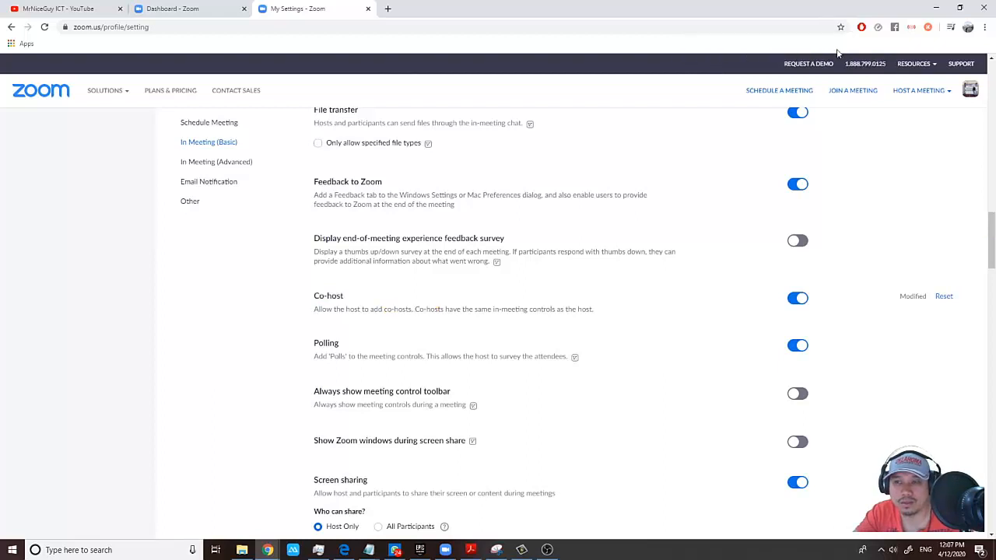
pyautogui.scroll(3)
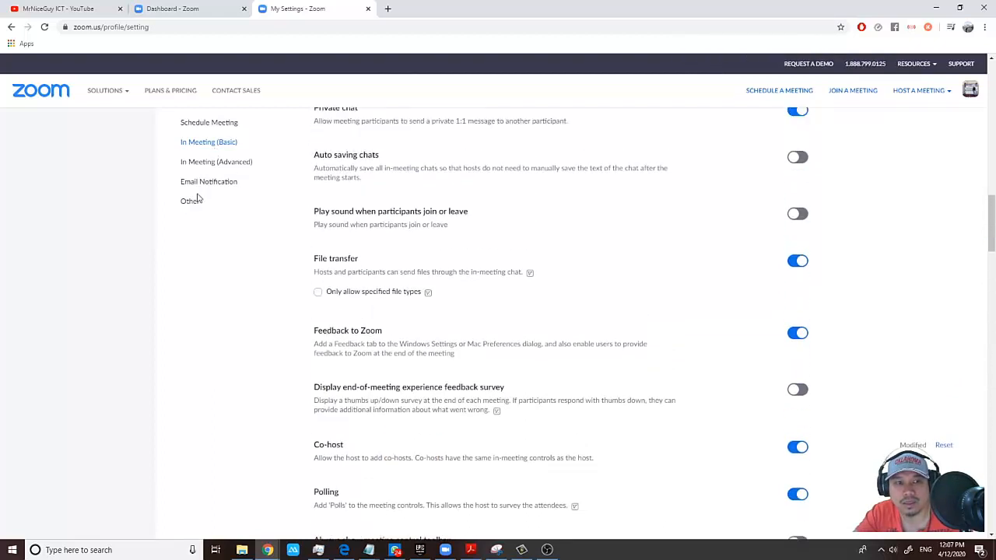
pyautogui.scroll(3)
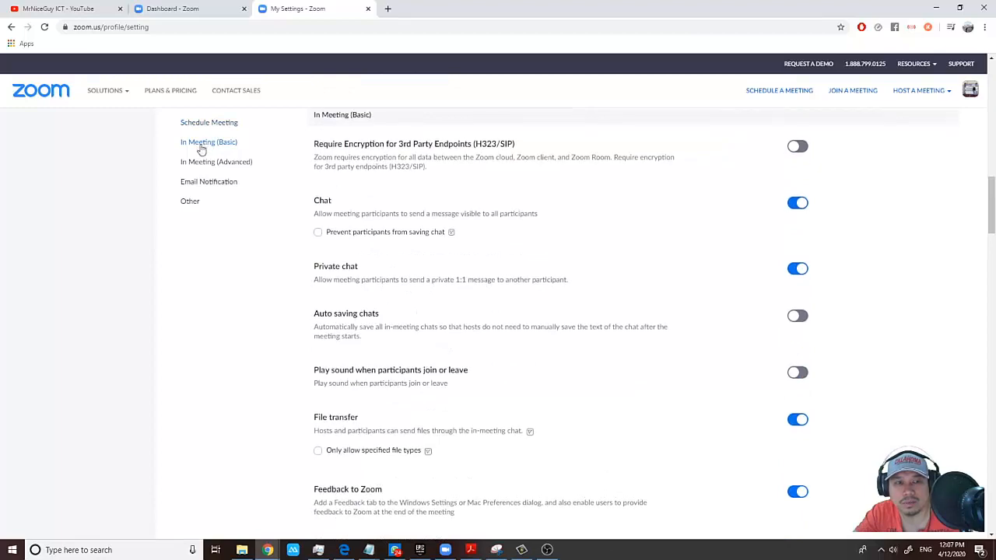
pyautogui.scroll(-3)
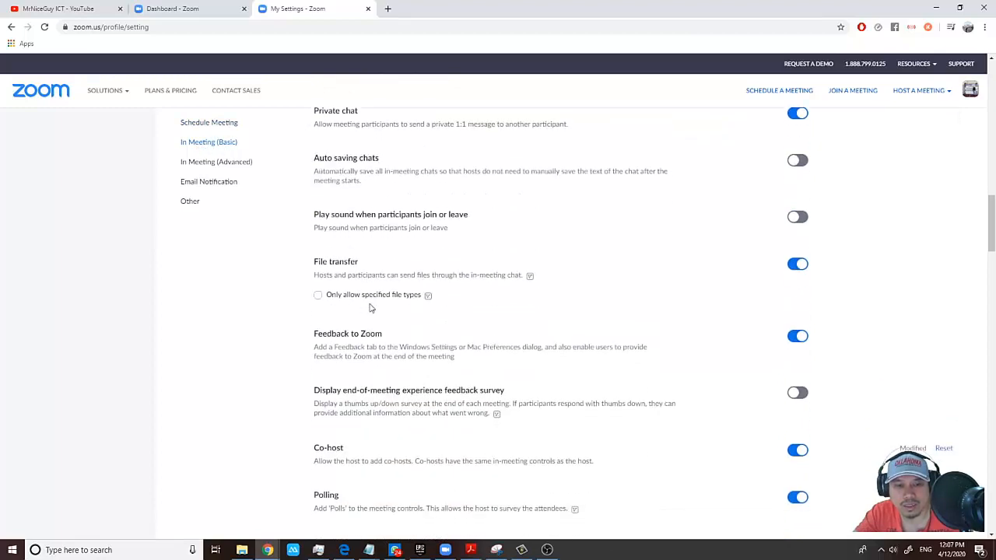
pyautogui.scroll(-3)
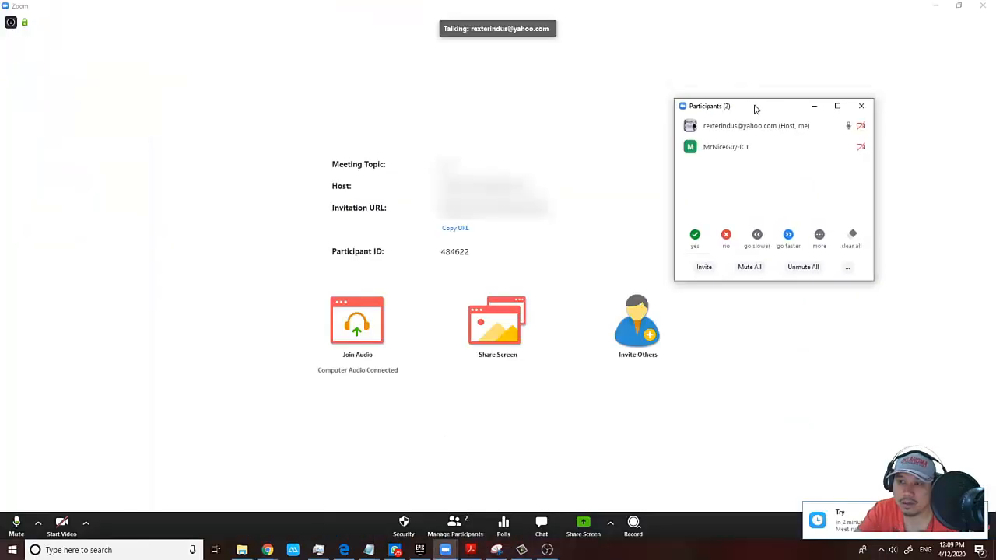
pyautogui.moveTo(770, 299)
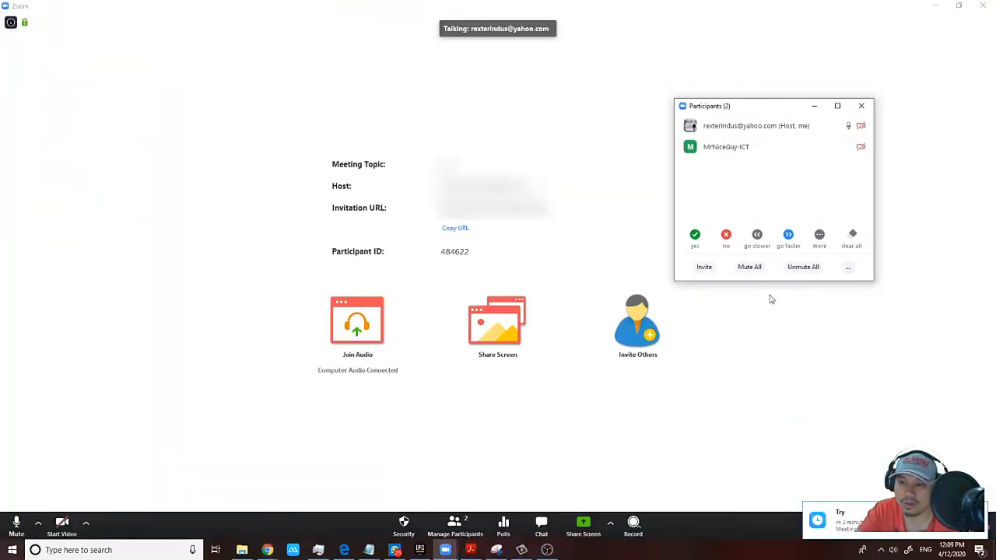
pyautogui.moveTo(765, 280)
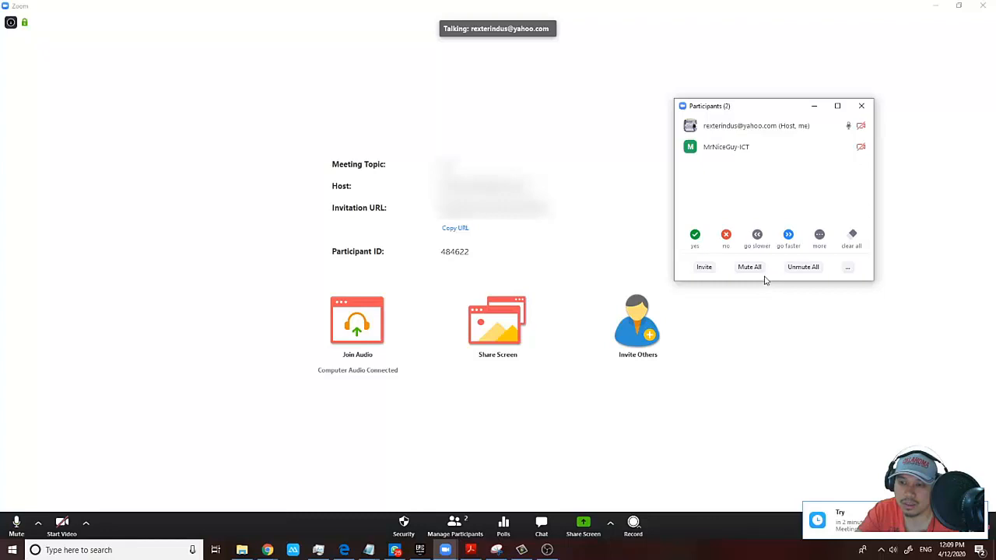
# Stretch the Participants window taller and show the More actions for the other attendee.
pyautogui.moveTo(772, 281); pyautogui.dragTo(772, 442)
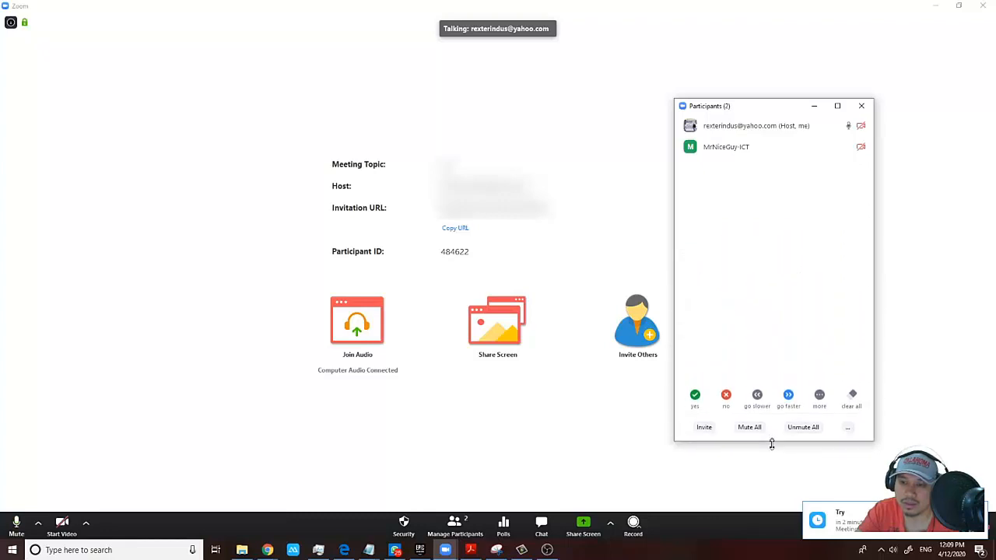
pyautogui.moveTo(725, 146)
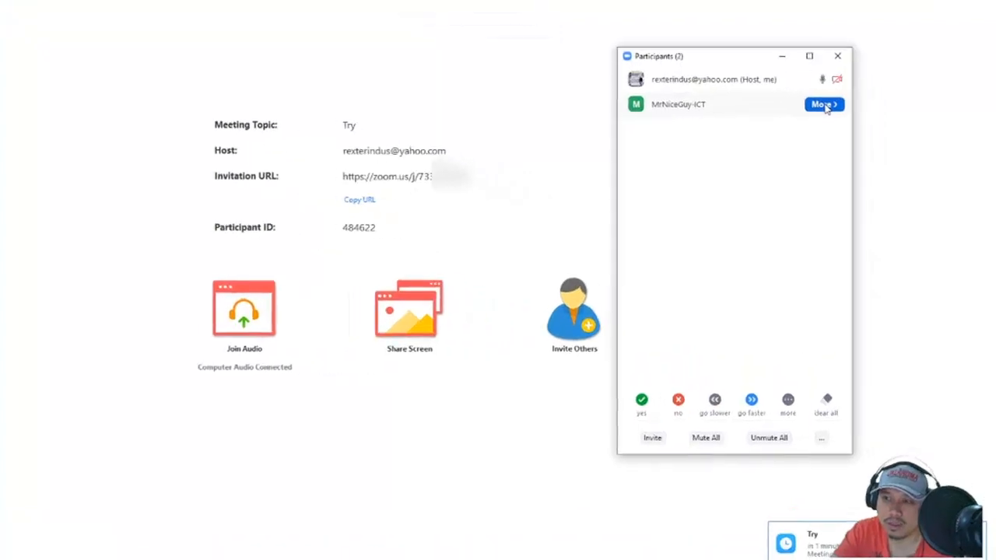
pyautogui.click(824, 104)
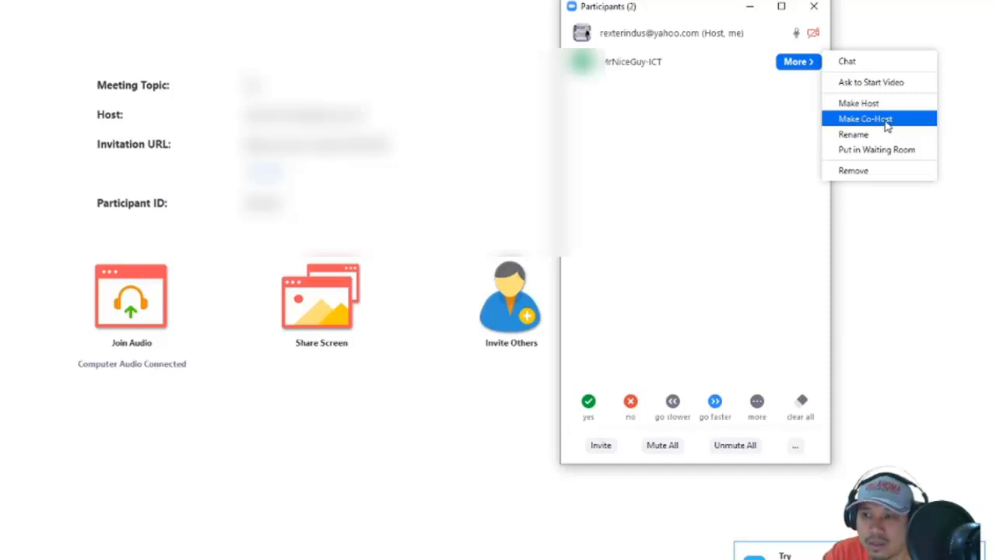
# Choose Make Co-Host for the other attendee and confirm with Yes.
pyautogui.click(864, 118)
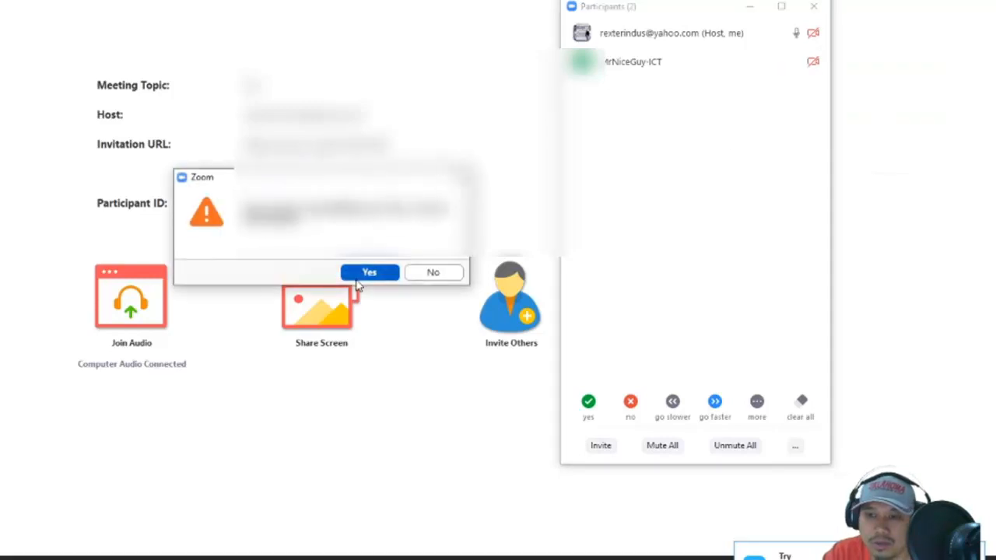
pyautogui.click(369, 273)
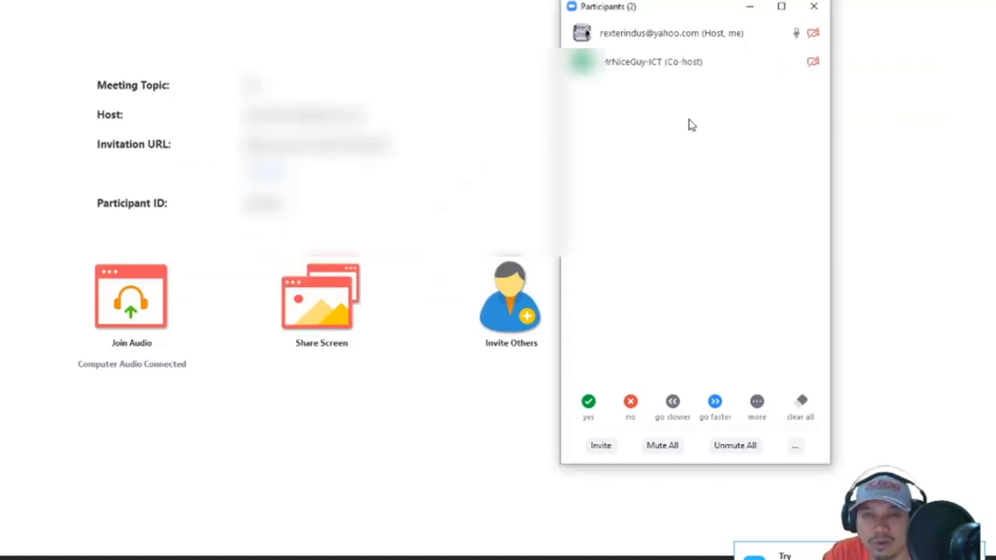